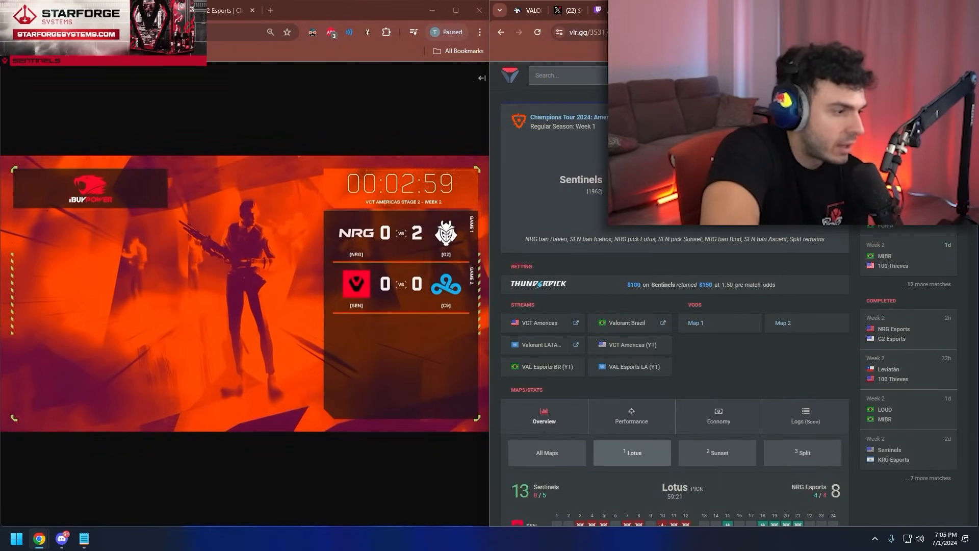
Review NRG's recent results on VLR.gg, then bring up the Notepad team power-ranking list
scroll(down, 3)
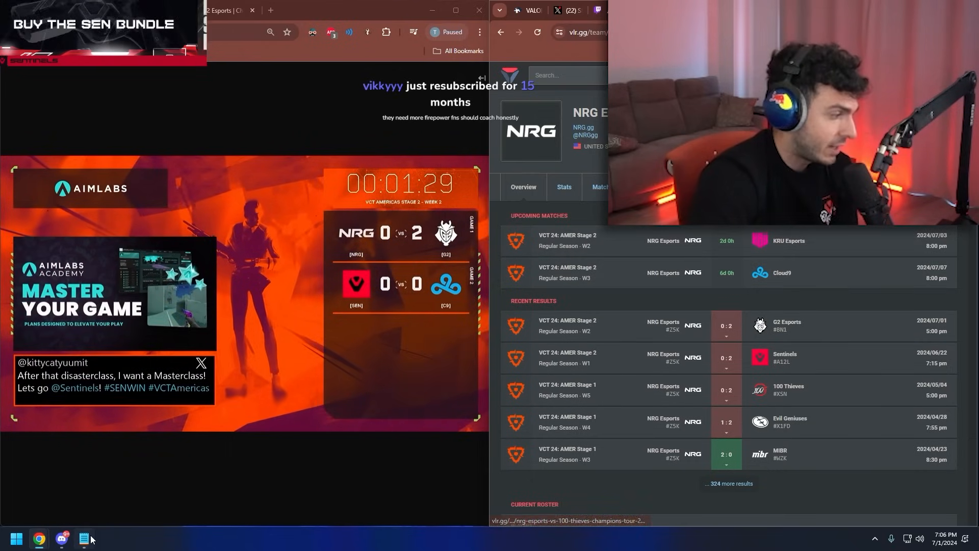
click(83, 538)
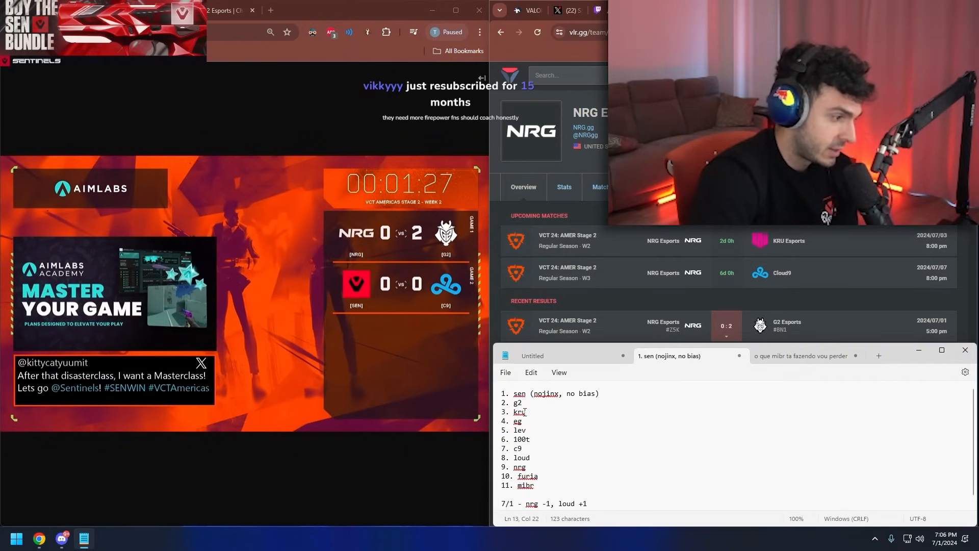